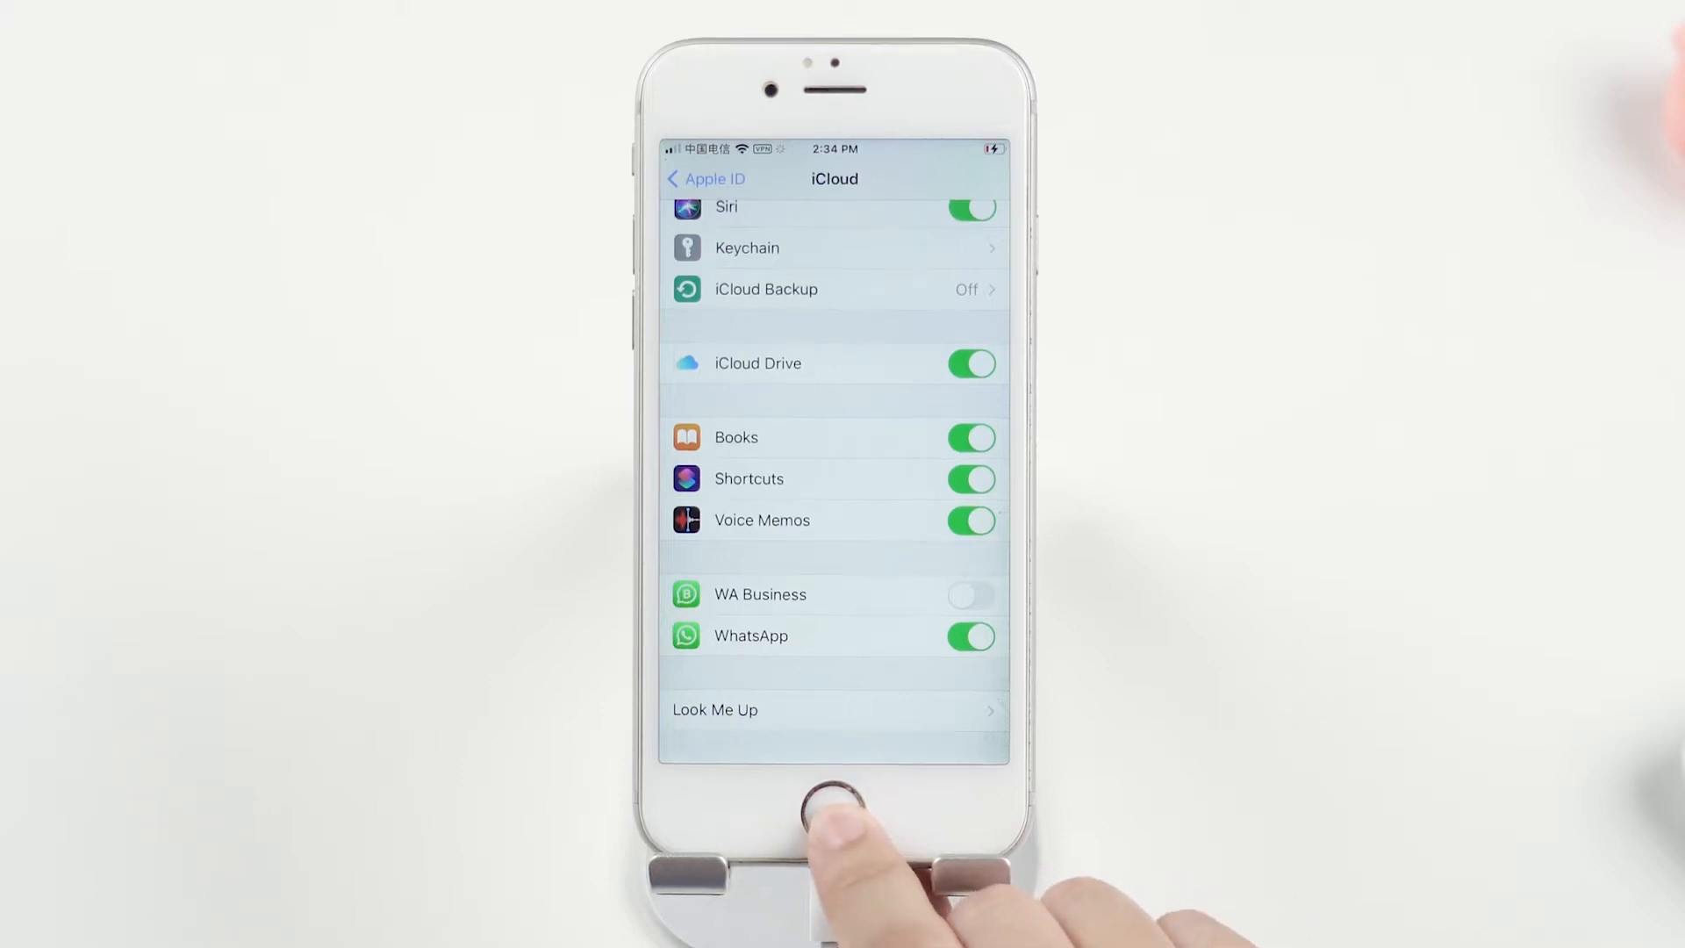
- Return from iCloud settings to the home screen page that holds WhatsApp
click(832, 806)
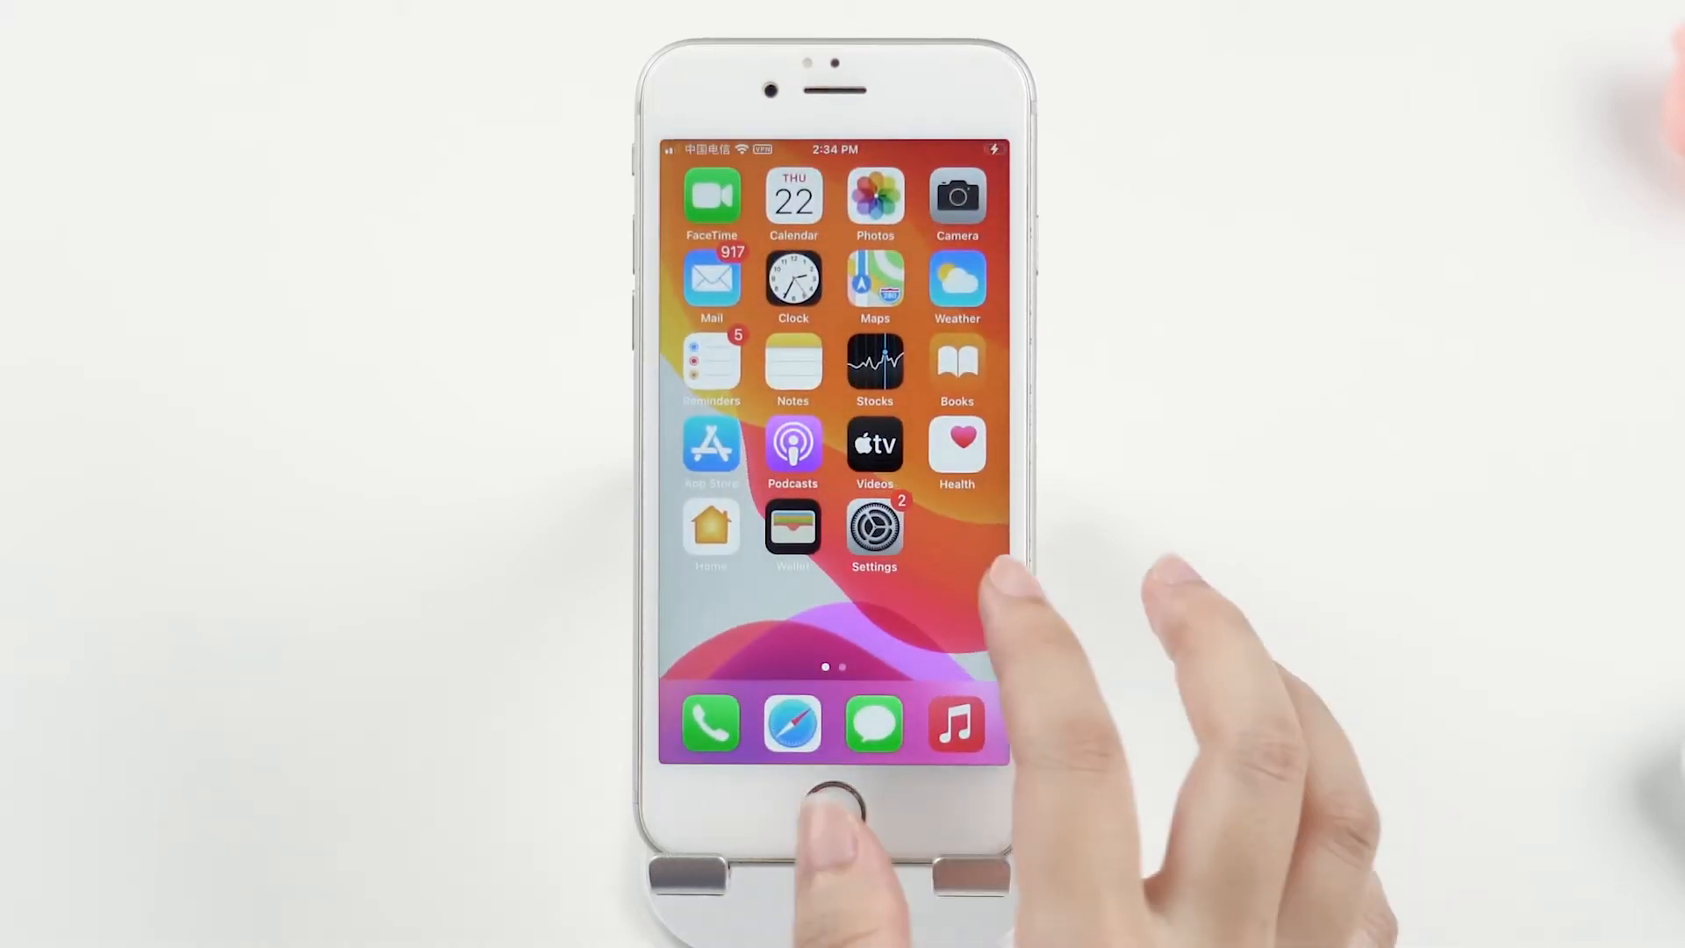
scroll(left, 3)
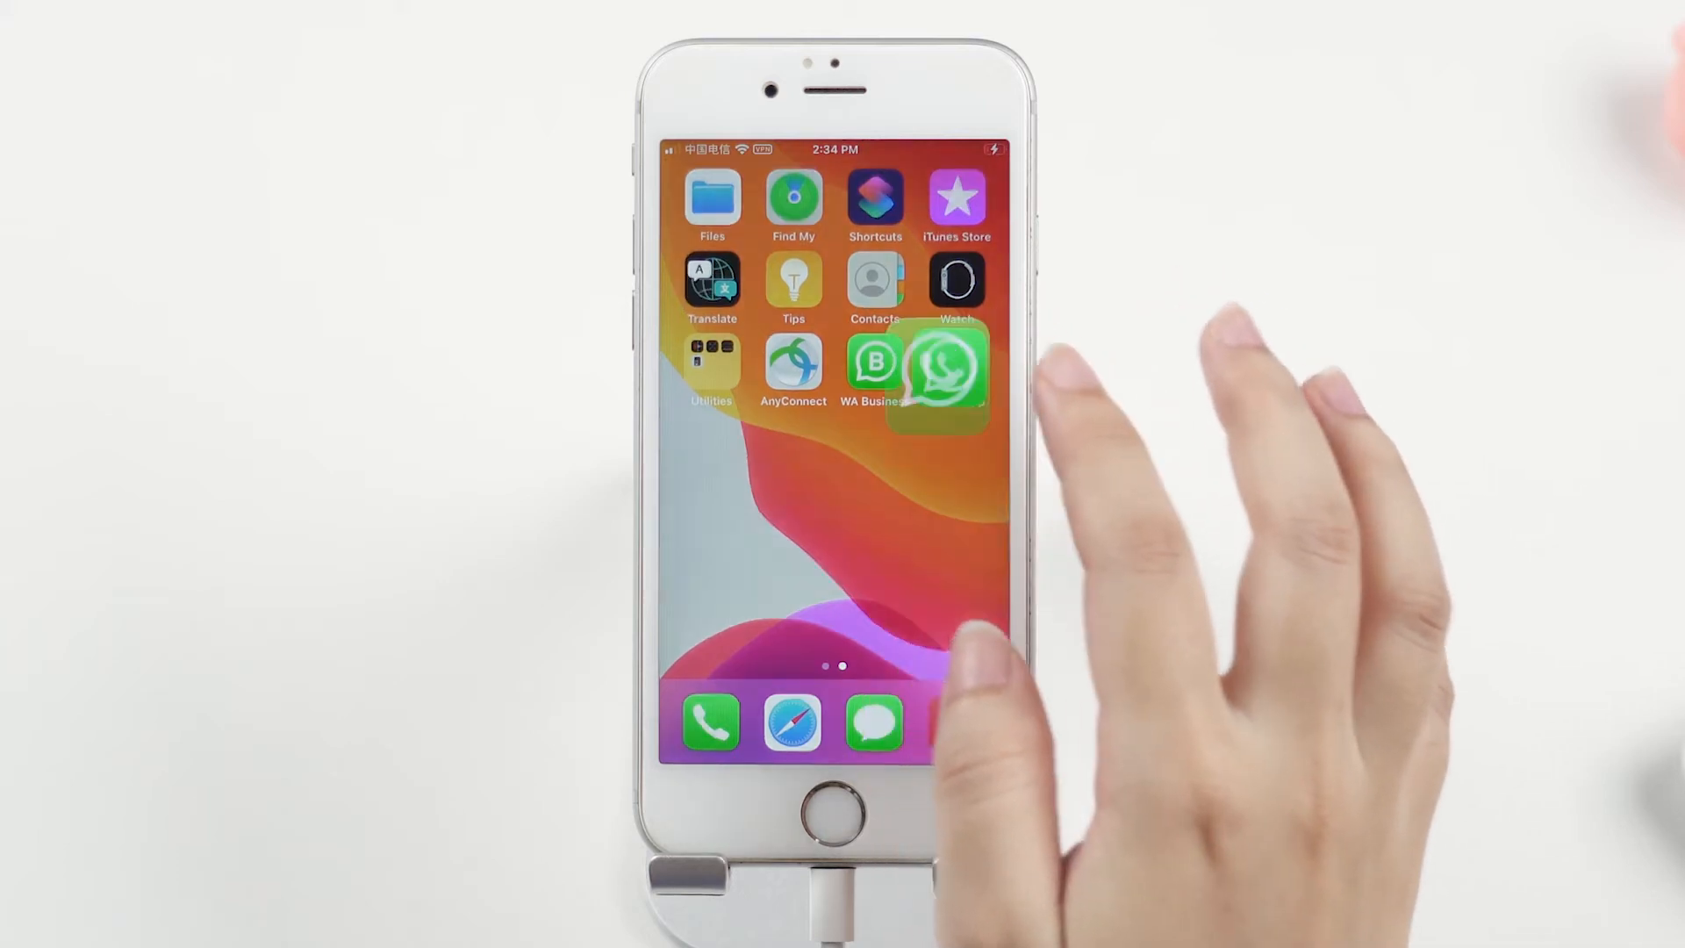
- Launch WhatsApp and reach Settings > Chats > Chat Backup, showing Last Backup: Never
click(941, 369)
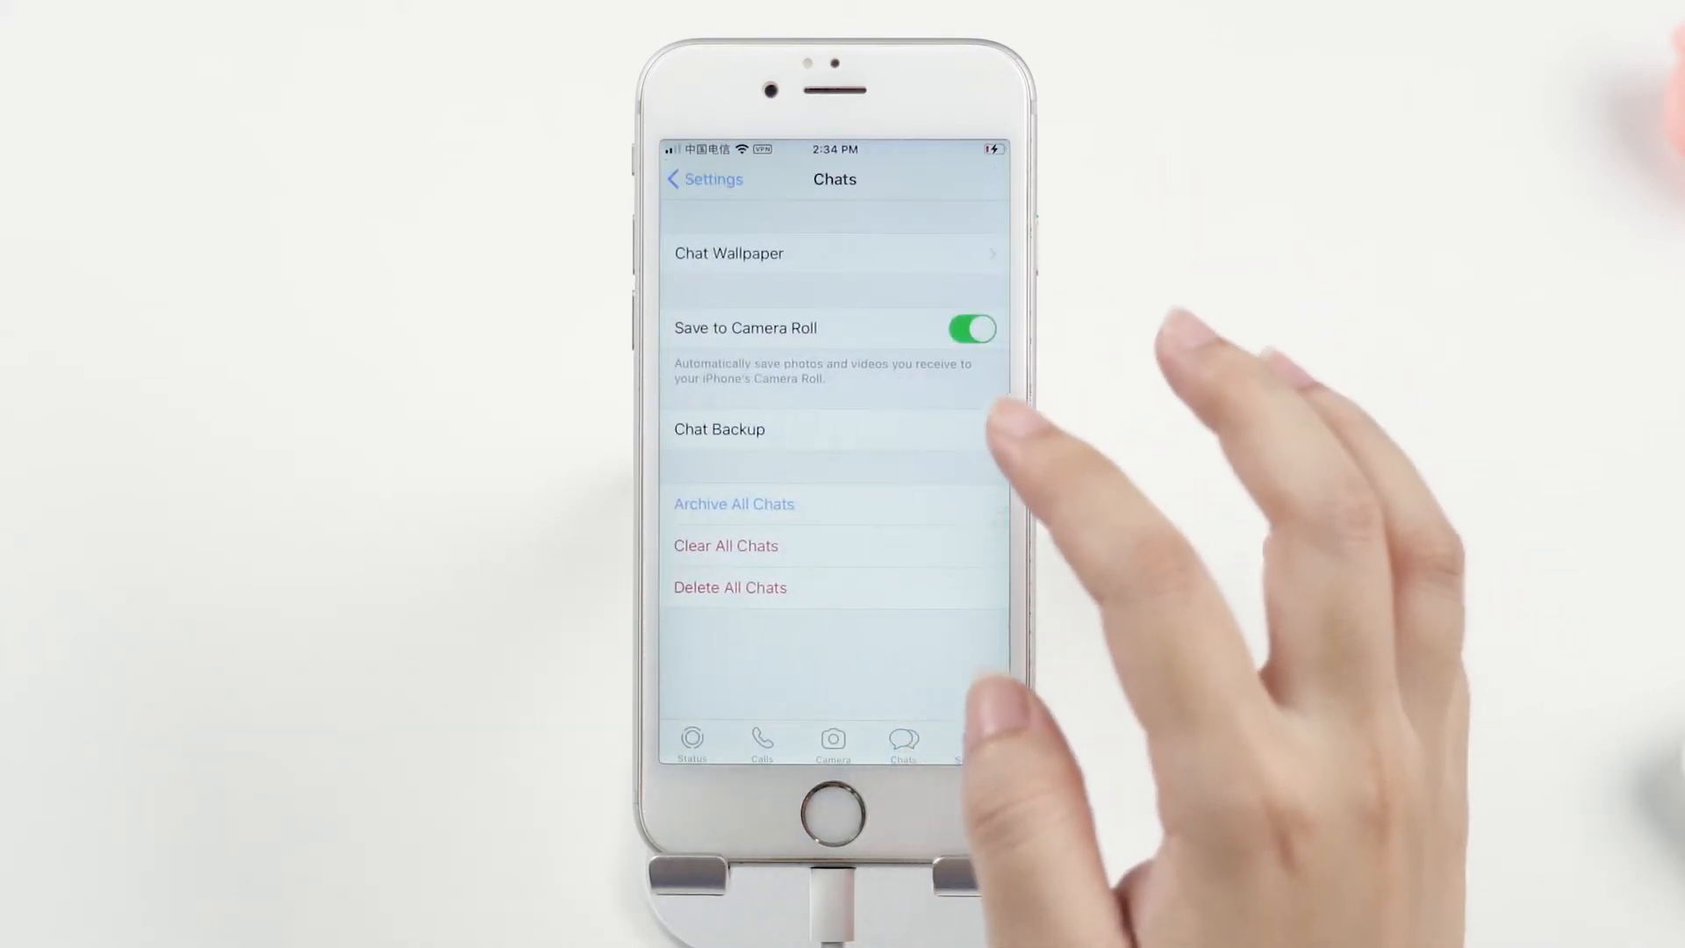
click(718, 428)
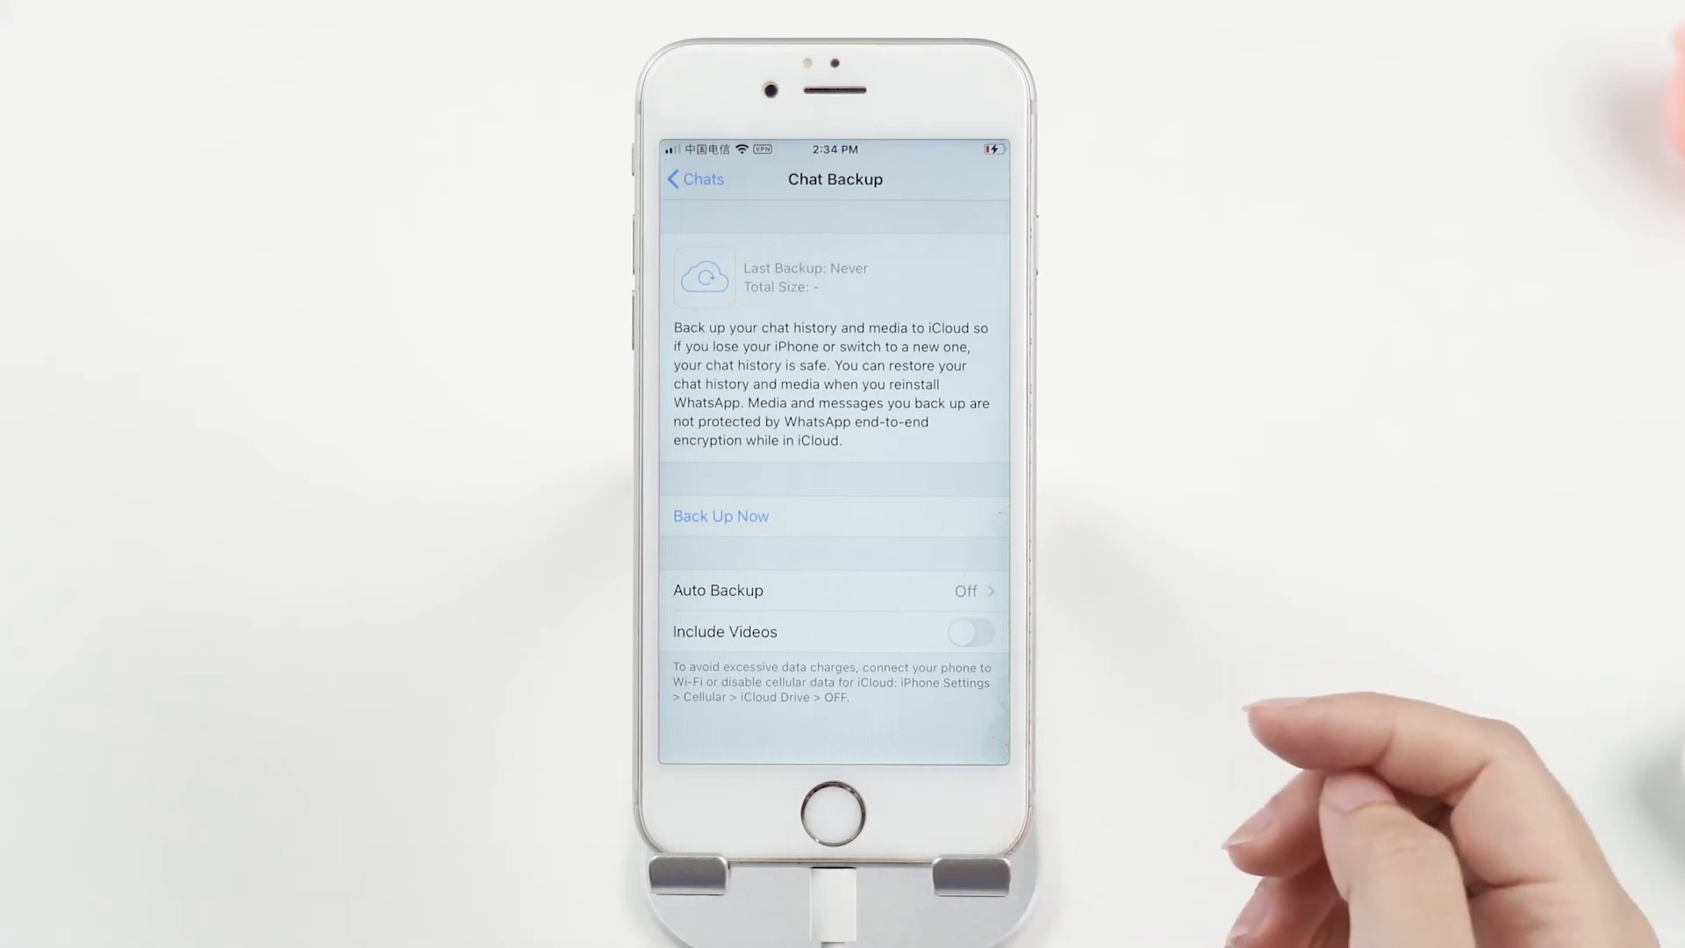
- Find iTunes via Windows Start search and launch it to its empty Music library
click(720, 516)
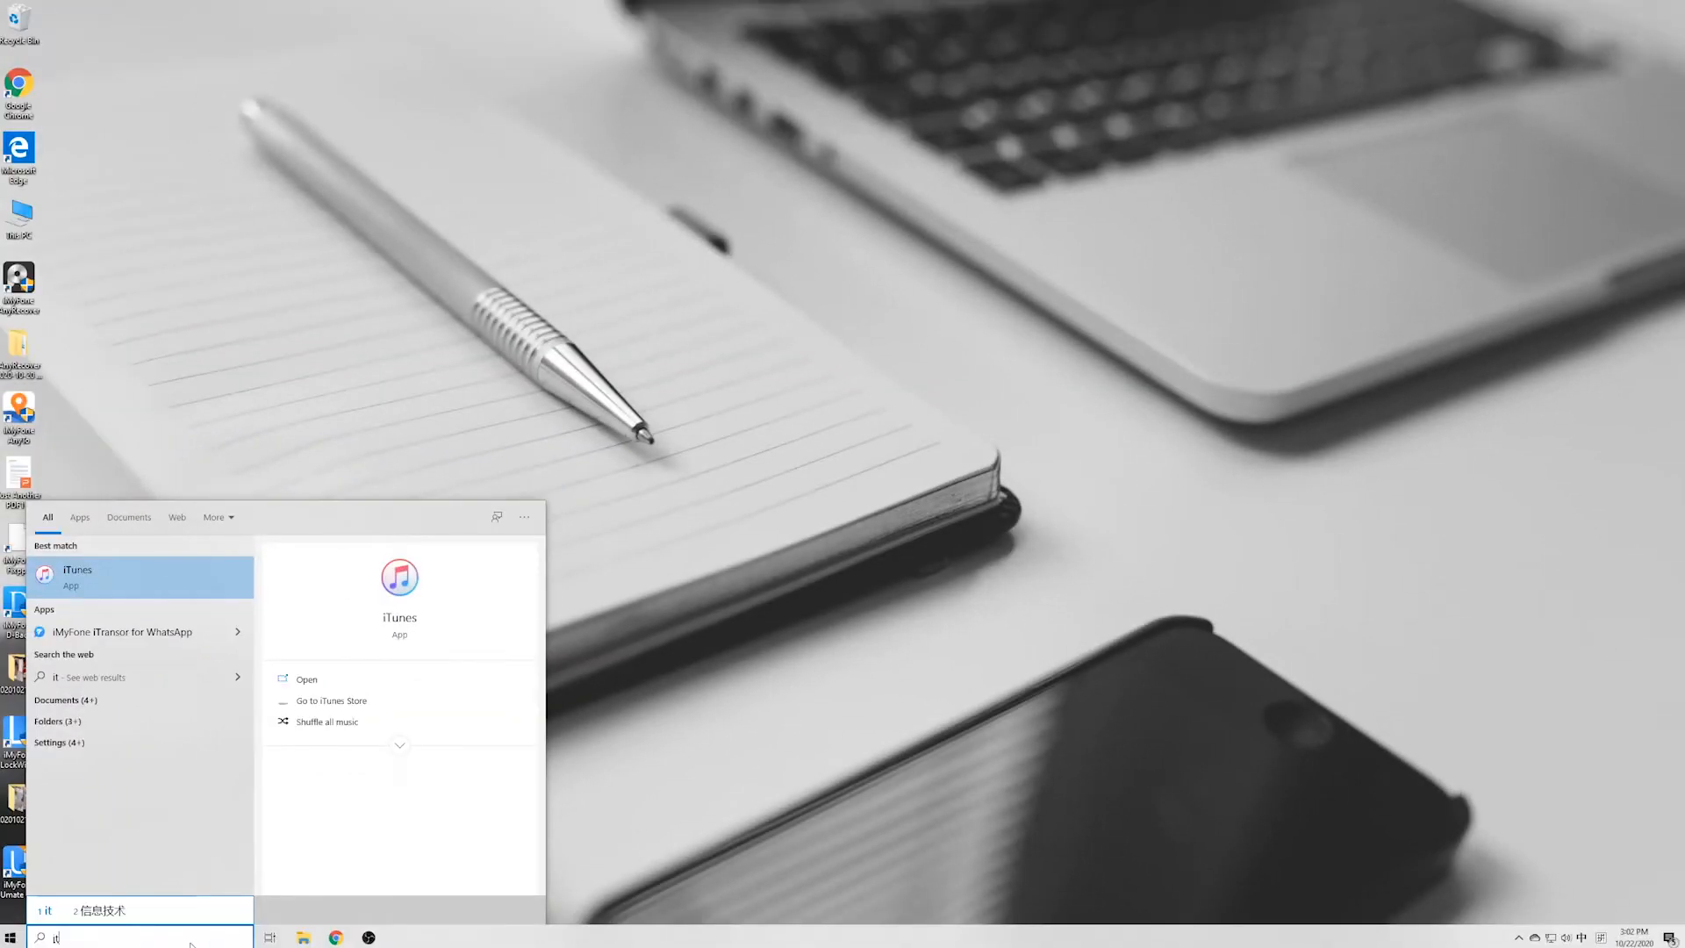
click(76, 569)
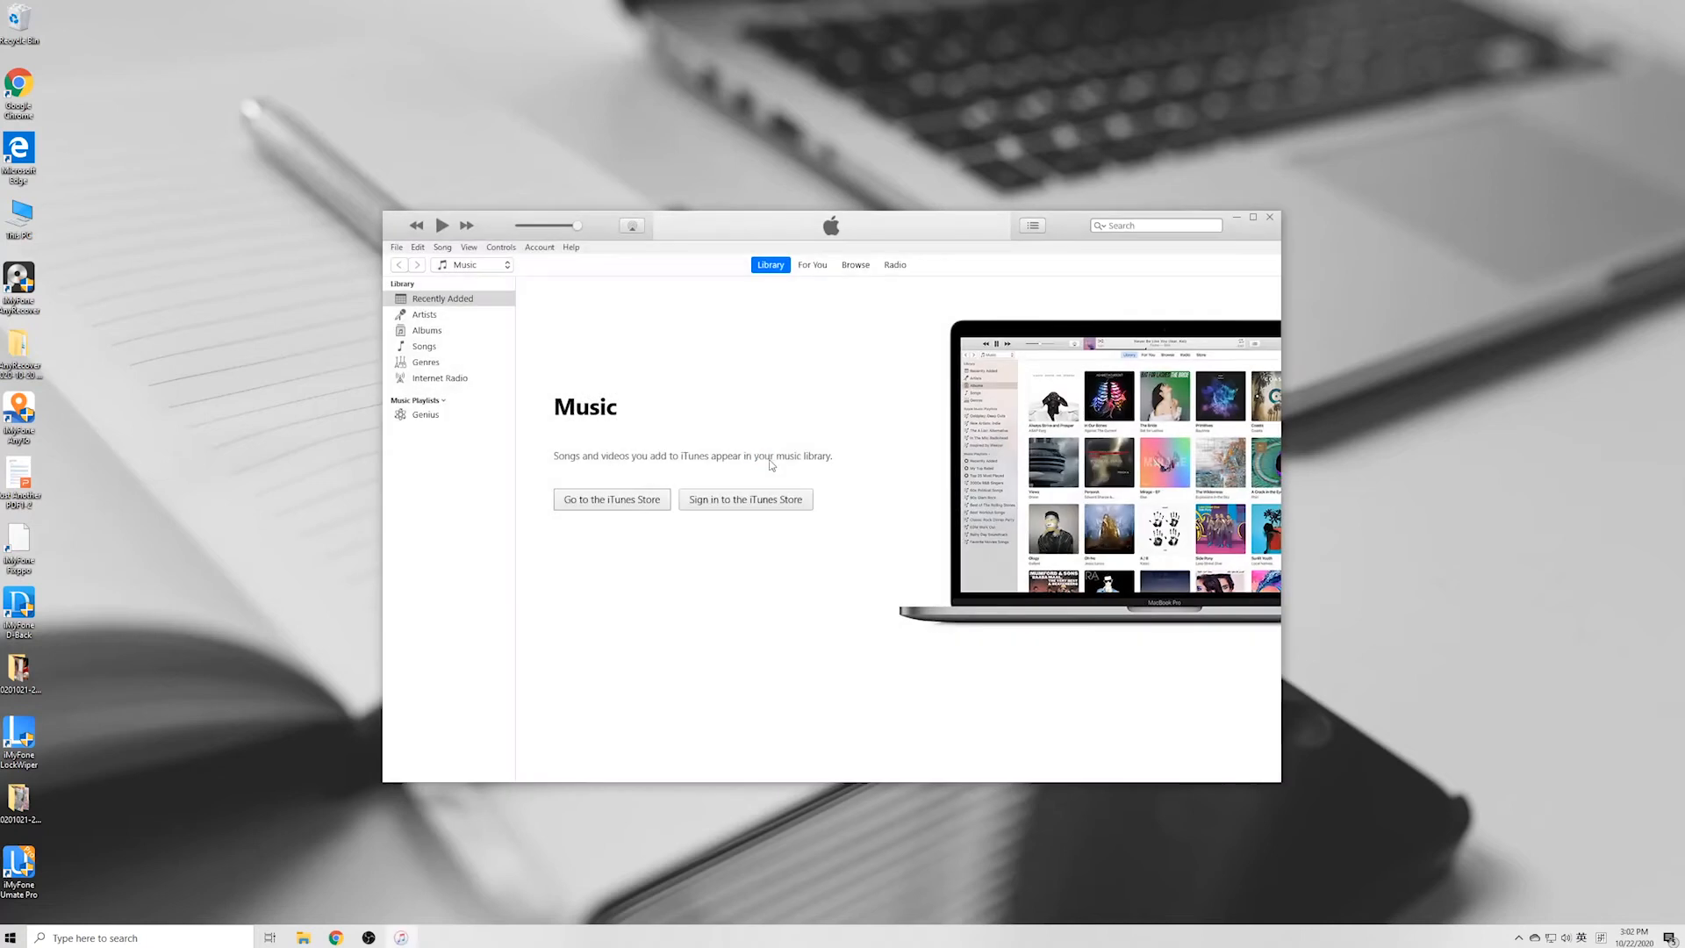